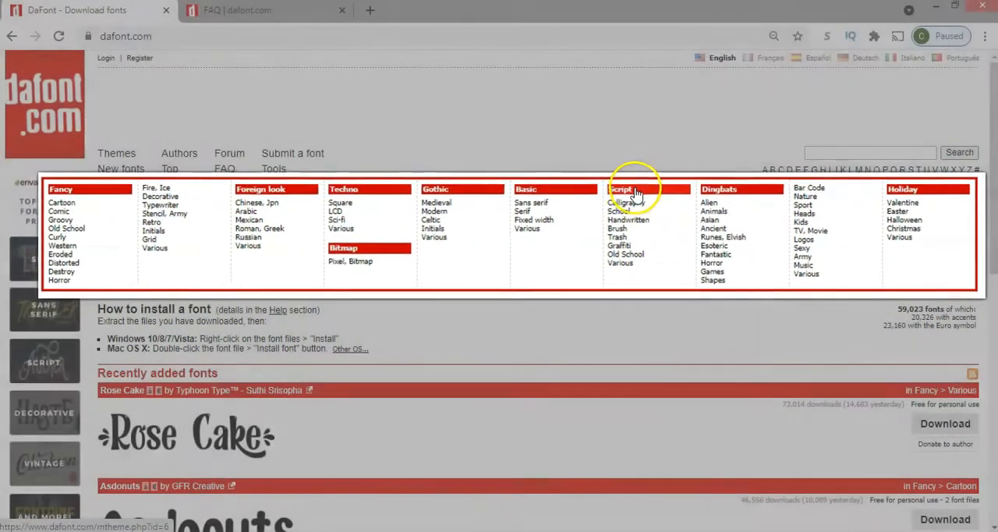
Browse the Script and Dingbats categories, then open the FAQ on the personal-use licence
click(621, 189)
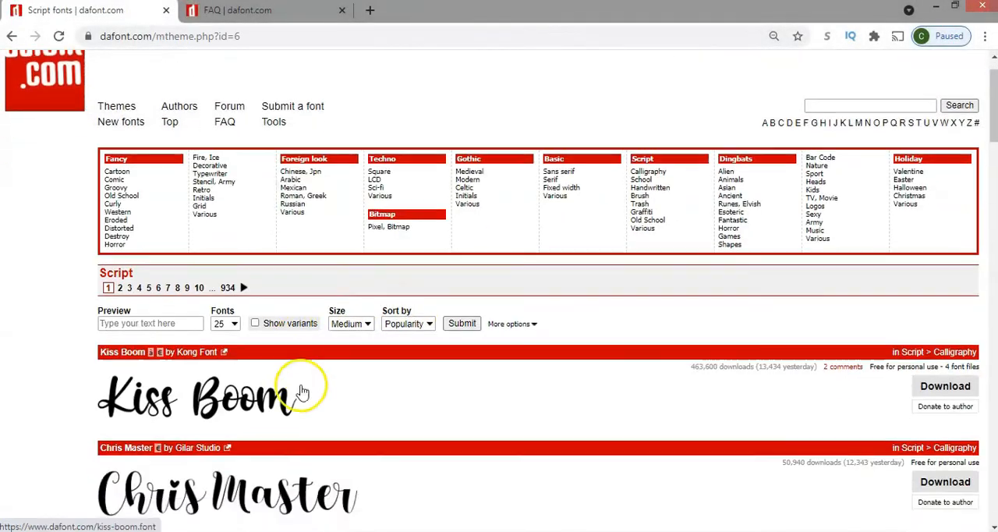
scroll(down, 3)
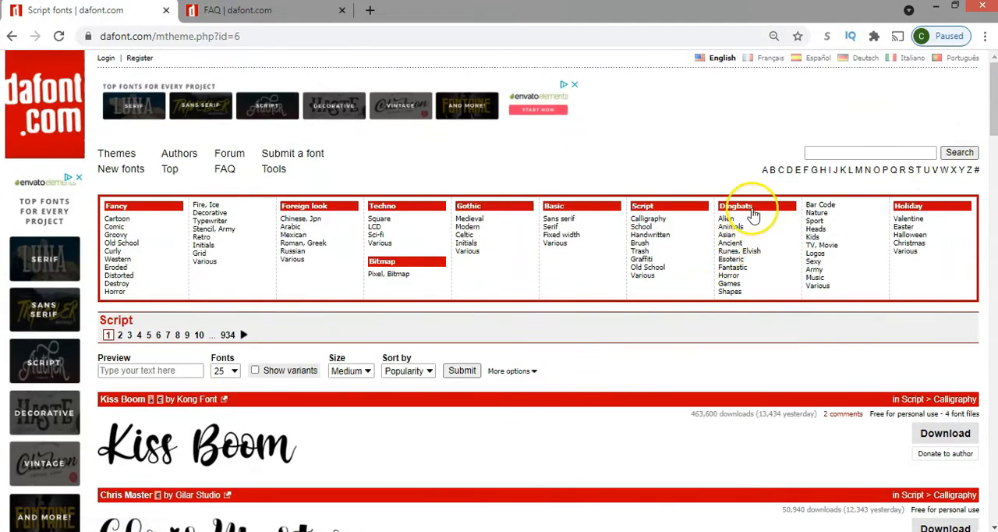
click(736, 206)
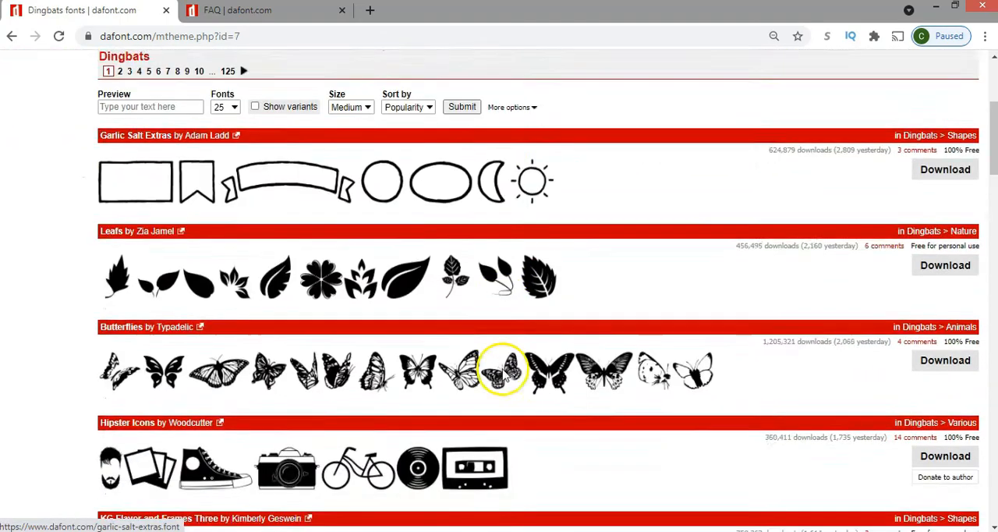
scroll(down, 3)
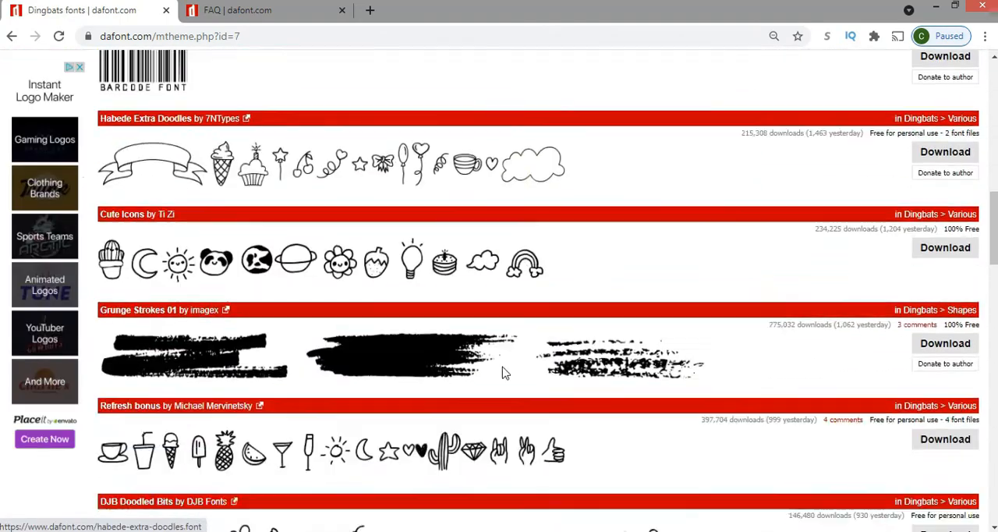
scroll(down, 3)
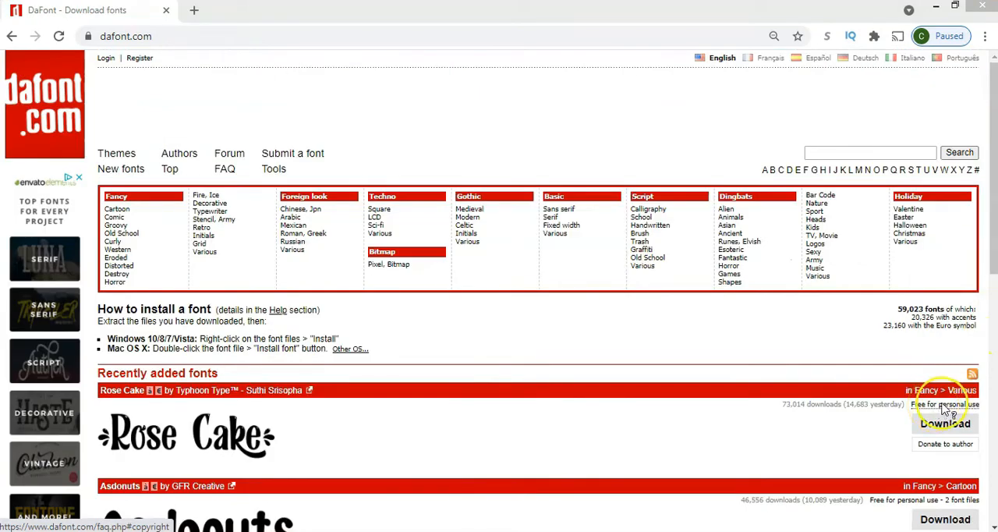
click(945, 403)
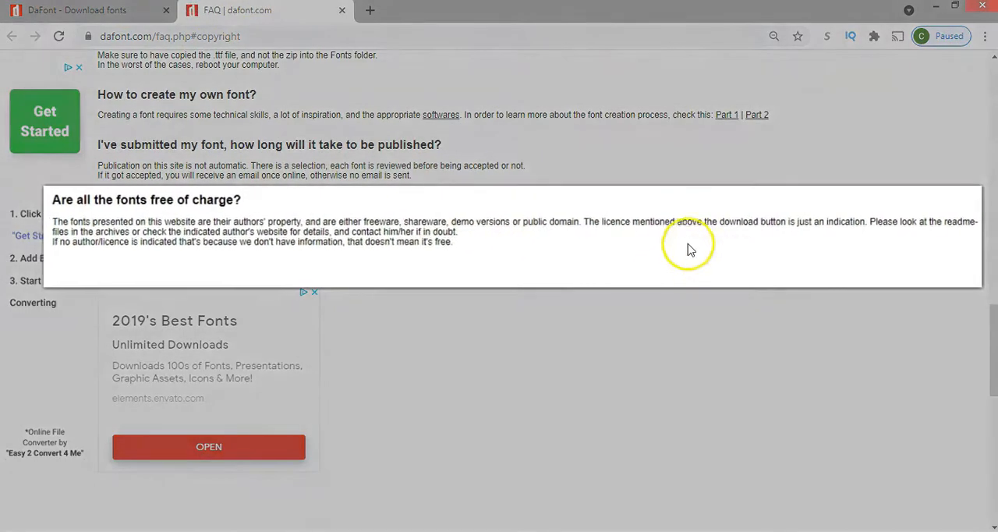
drag(693, 219, 858, 229)
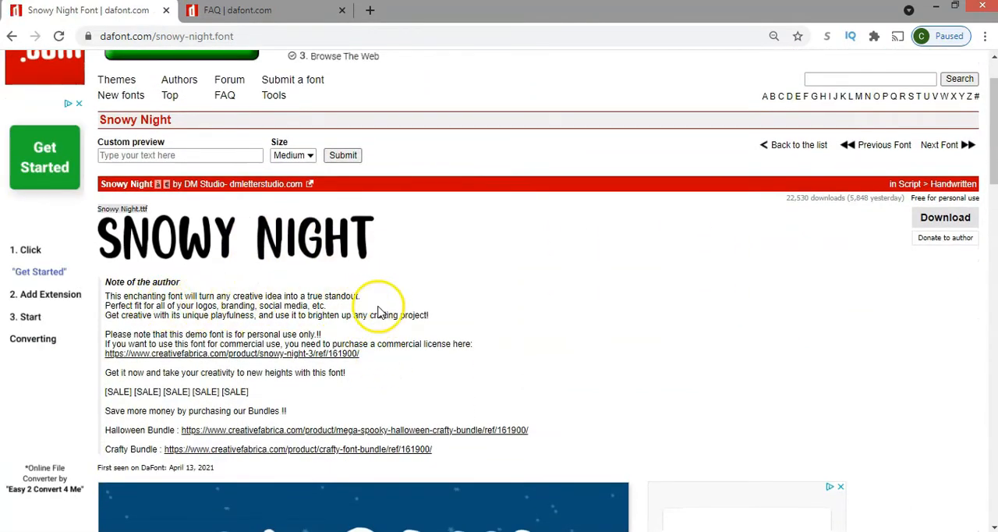
Scroll through Snowy Night's full character map
scroll(down, 3)
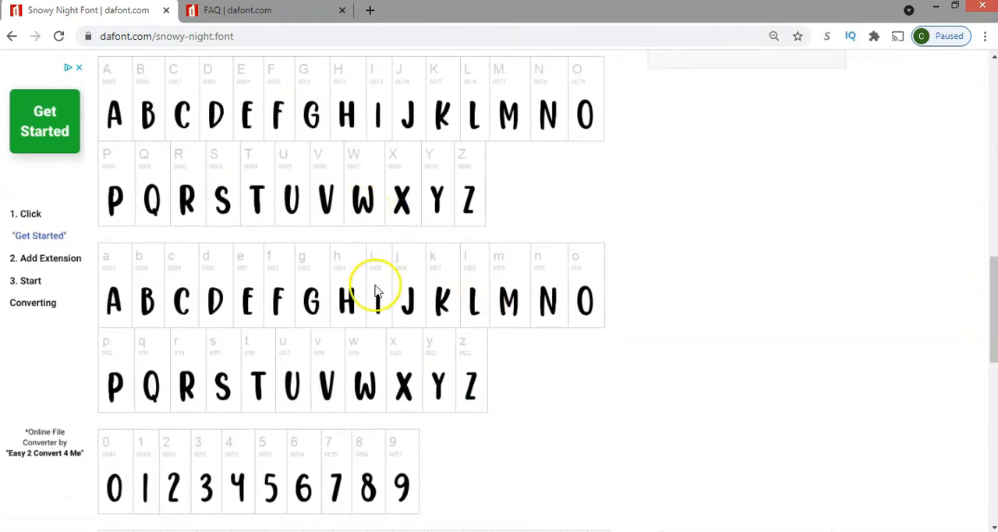
scroll(down, 3)
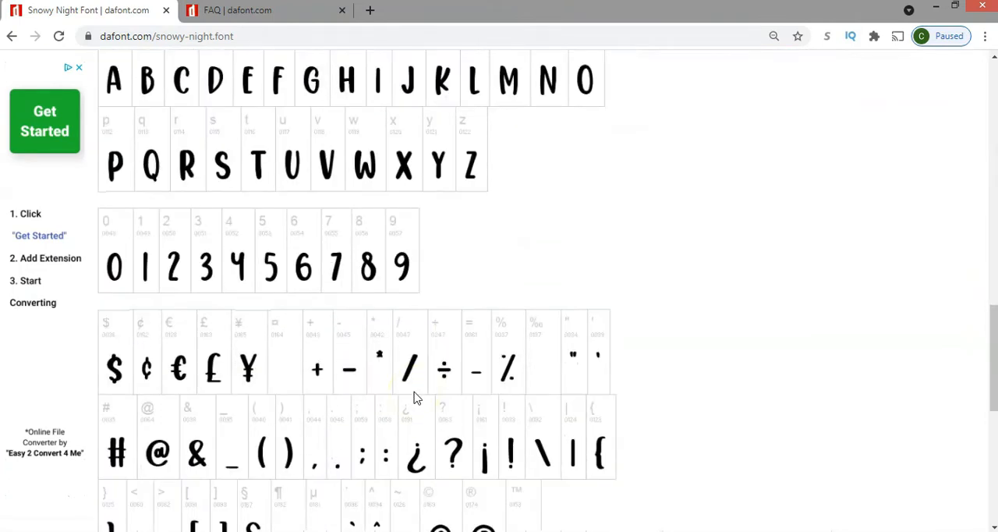
scroll(down, 3)
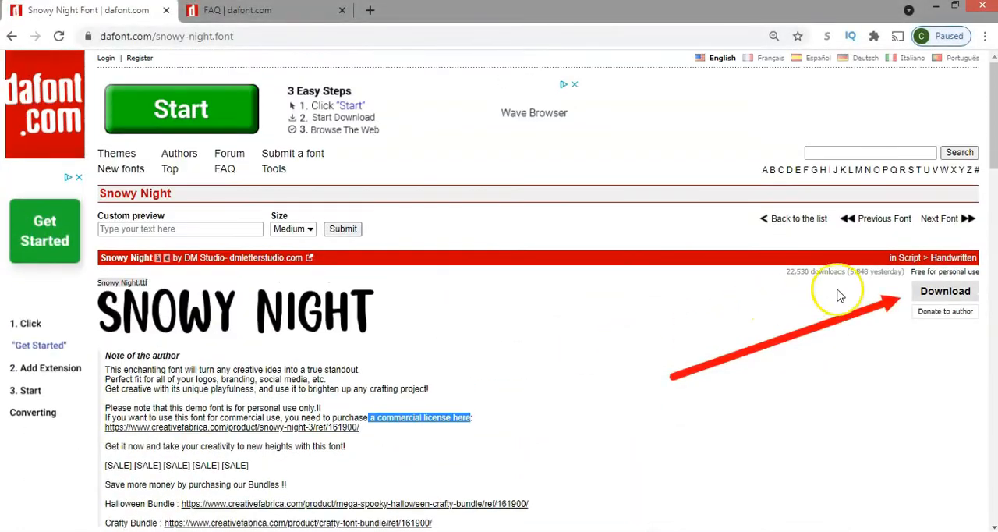
Download Snowy Night as snowy_night.zip and open the archive
click(945, 290)
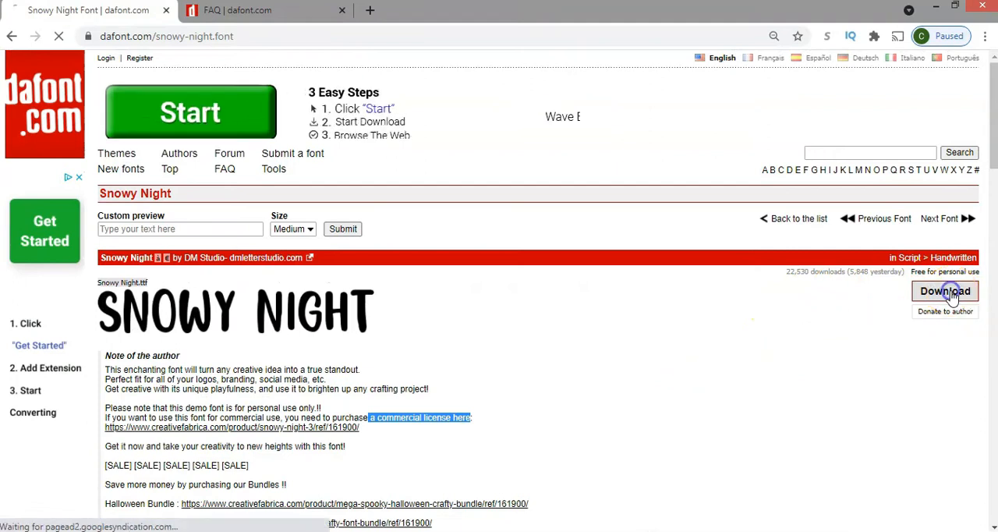
click(945, 290)
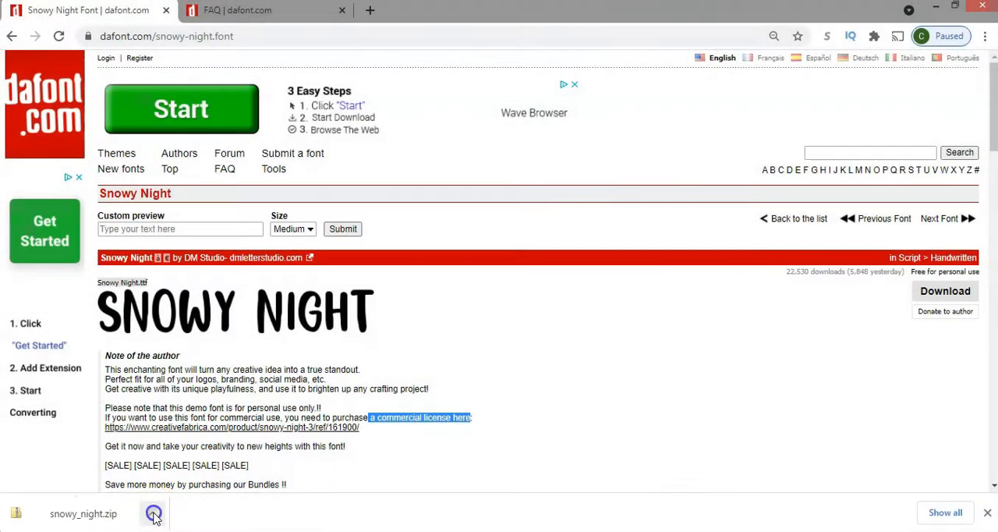
click(153, 514)
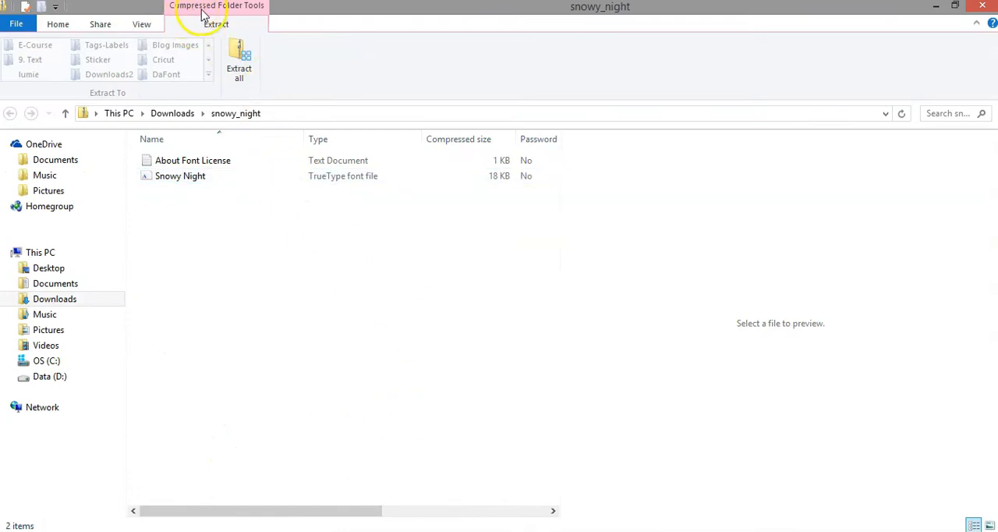
Extract the Snowy Night zip into C:\Cricut\snowynight
click(180, 175)
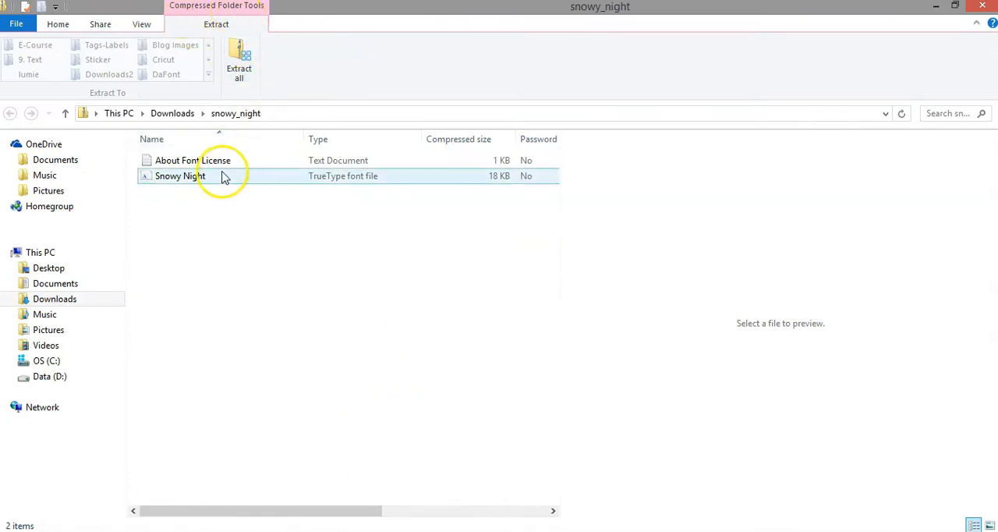
click(180, 176)
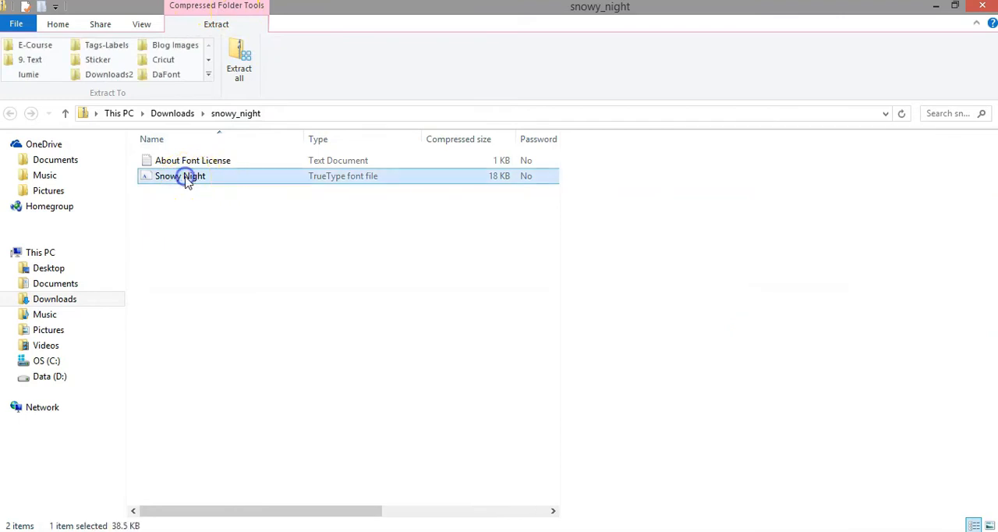
mouse_move(239, 66)
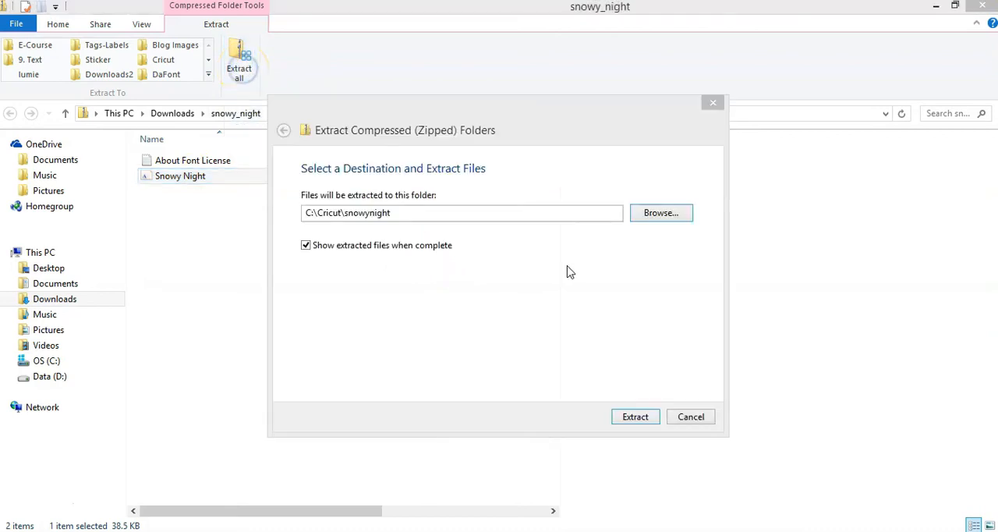
click(634, 415)
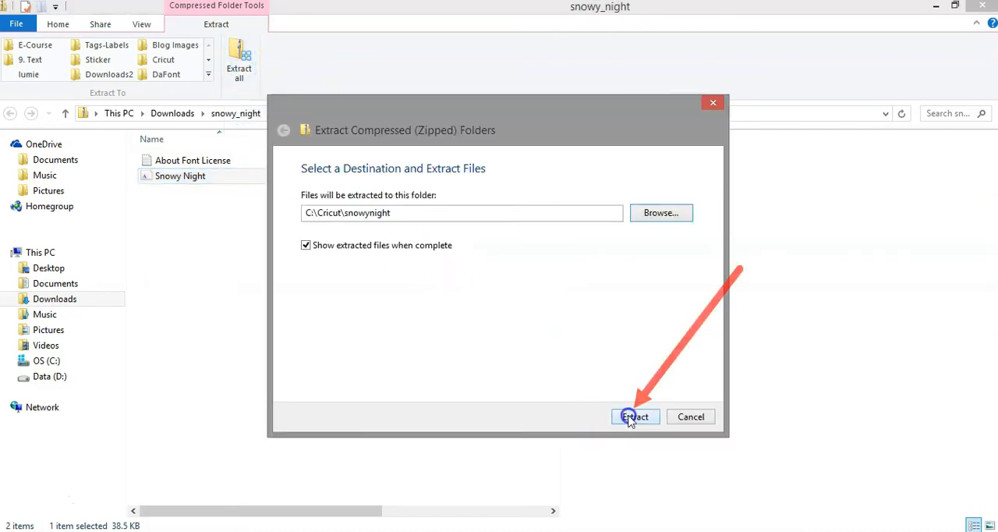
click(634, 415)
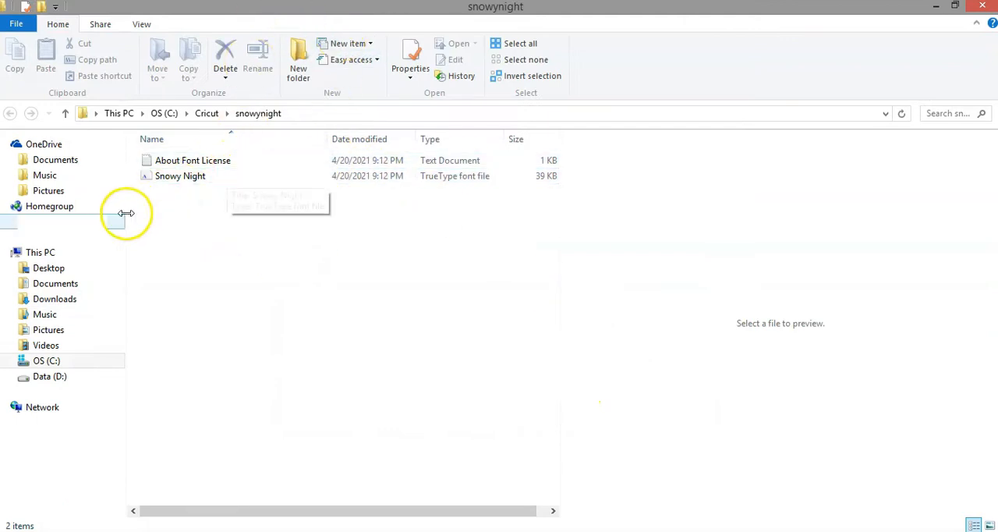
Preview the Snowy Night font file, then read its personal-use-only license text
click(180, 176)
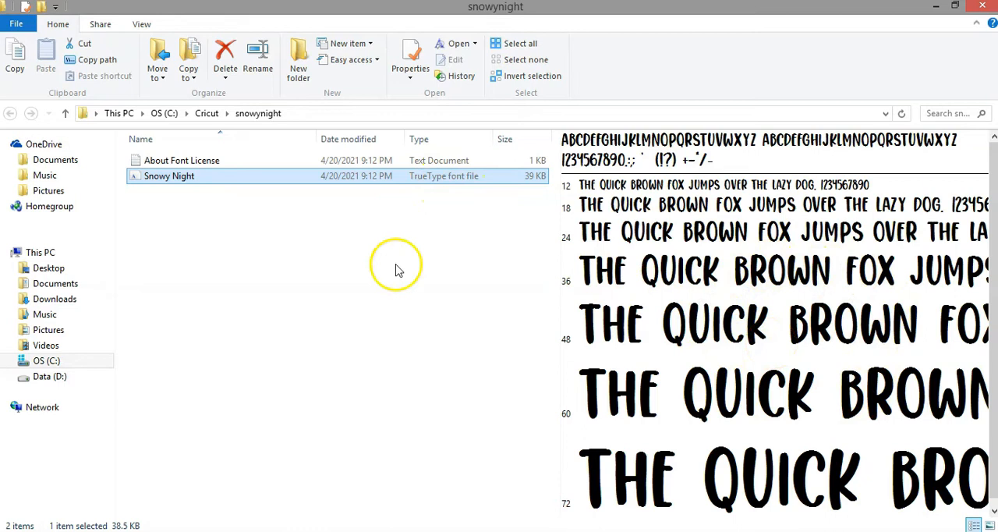
click(181, 160)
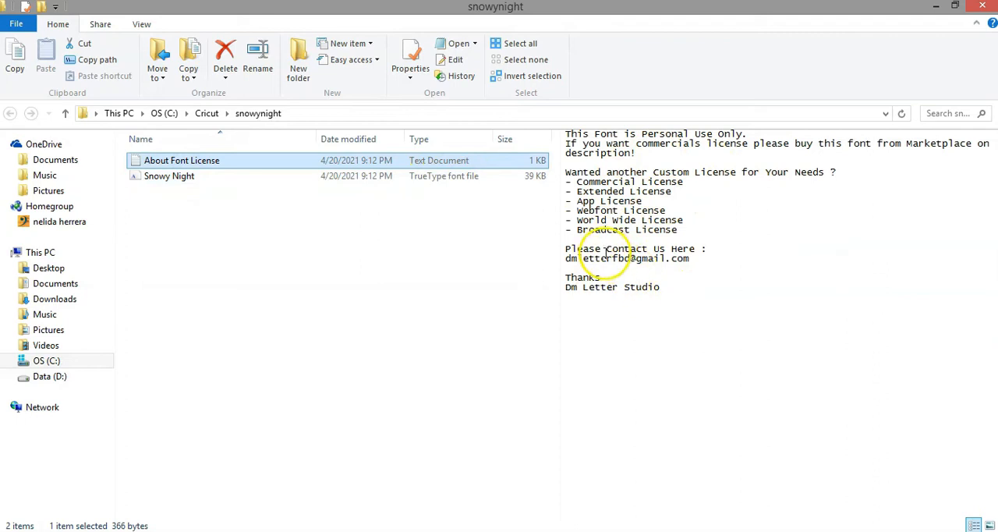
mouse_move(279, 470)
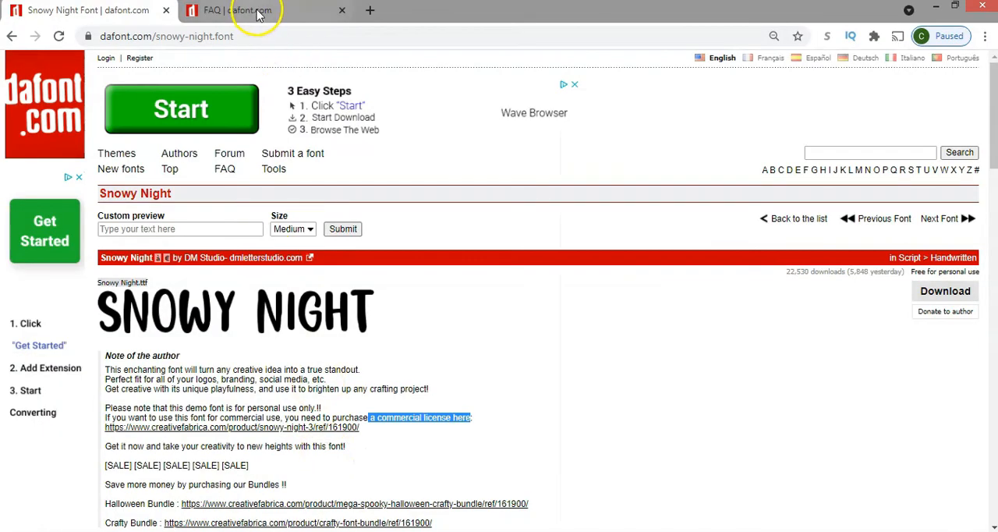
Switch to DaFont's 'Are all the fonts free of charge?' FAQ entry
click(226, 10)
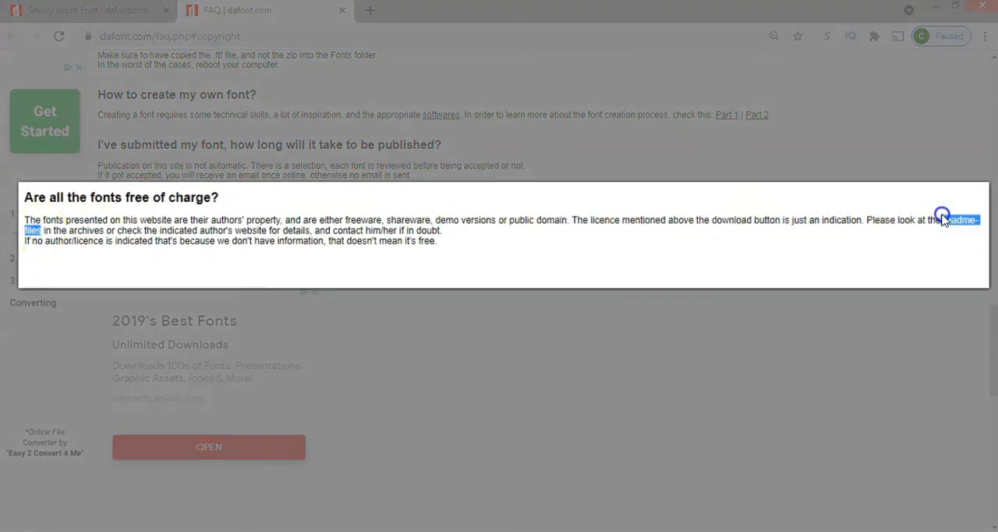
mouse_move(731, 244)
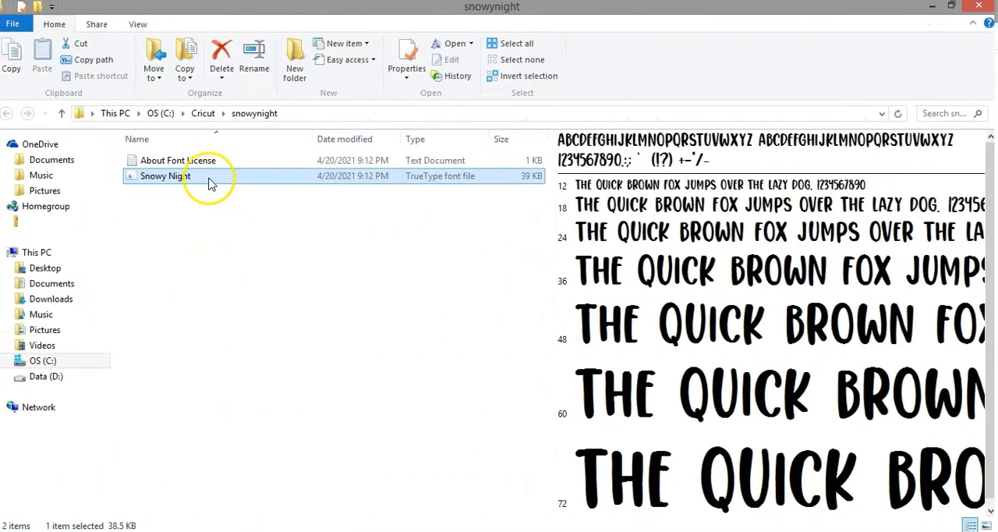
Install the Snowy Night .ttf file from the snowynight folder via its right-click menu
right_click(169, 175)
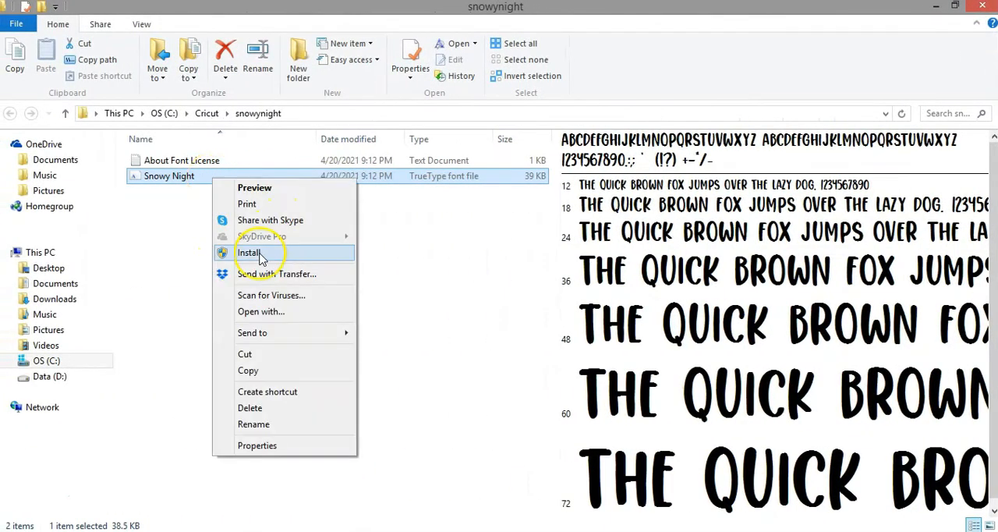
click(250, 253)
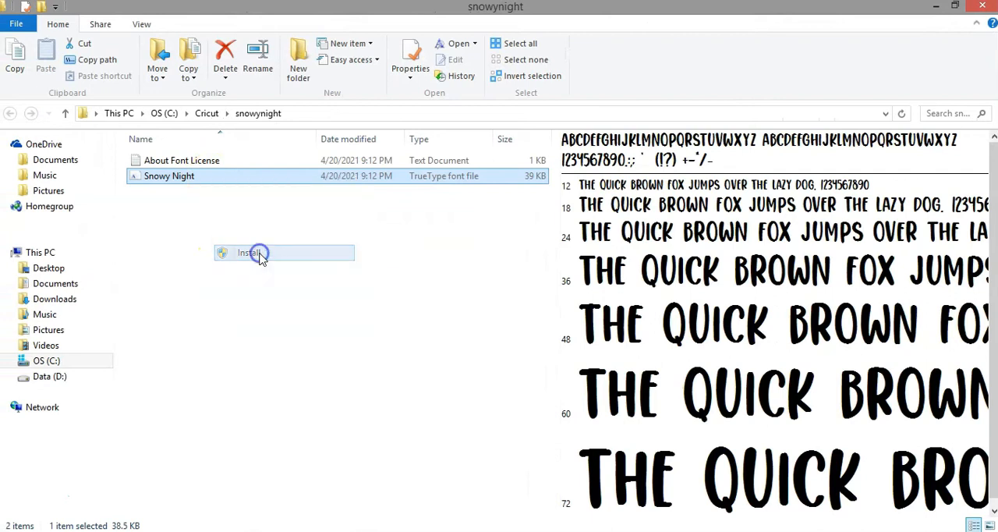
click(250, 253)
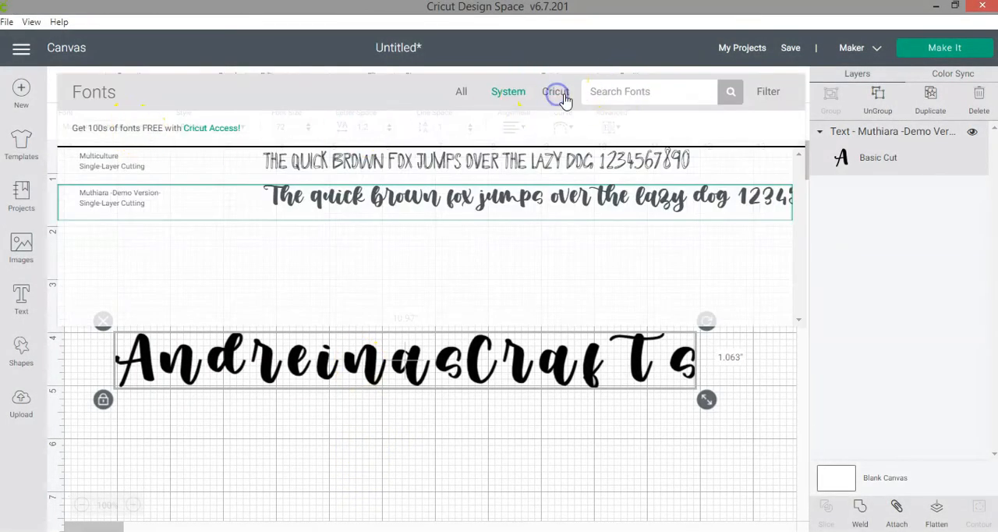
Enter 'snow' as a font search and reopen the text layer's font choices
text(snow)
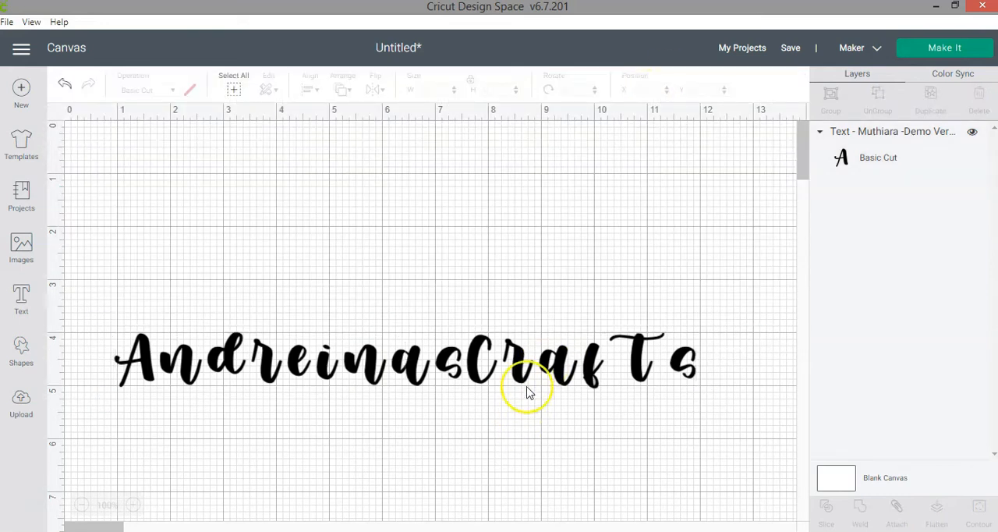
mouse_move(604, 305)
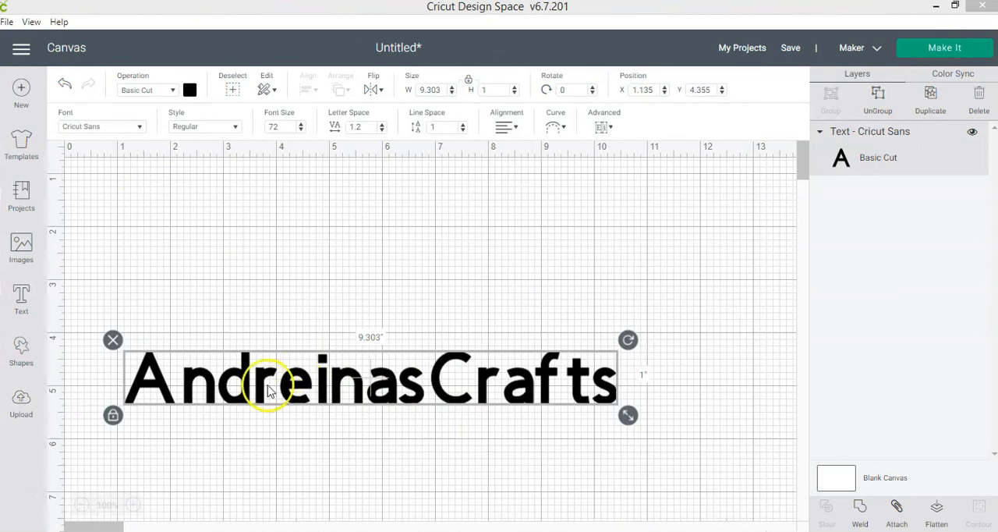
click(102, 127)
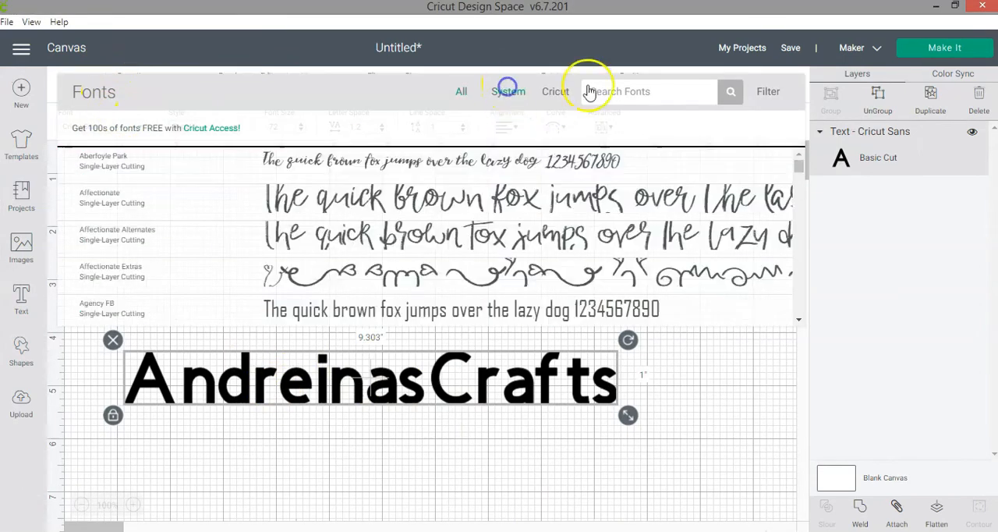
Search system fonts for 'snow' and select Snowy Night from the results
text(snow)
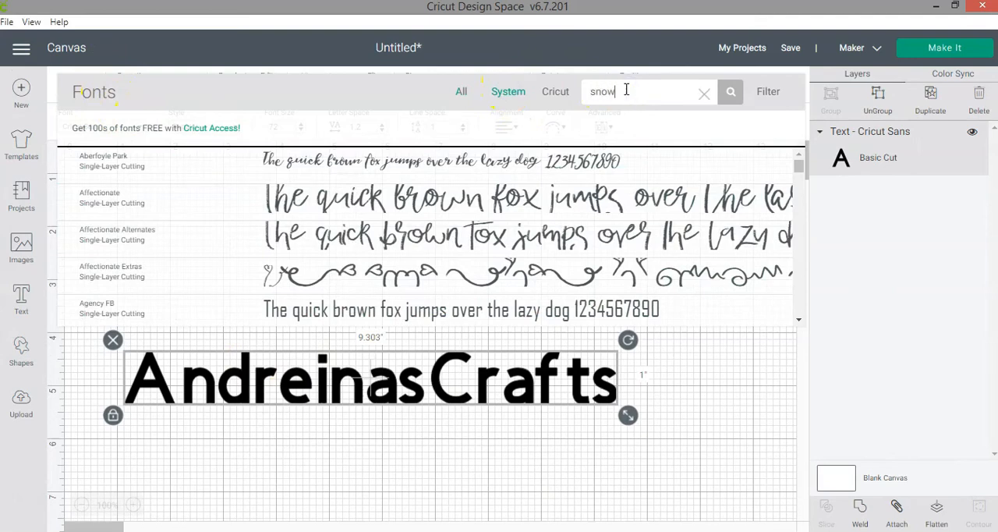
click(729, 91)
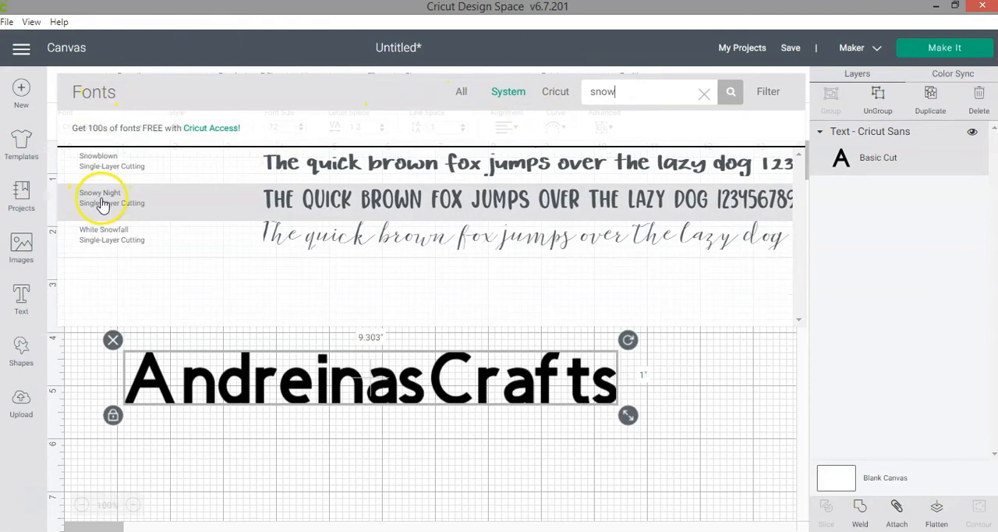
click(100, 197)
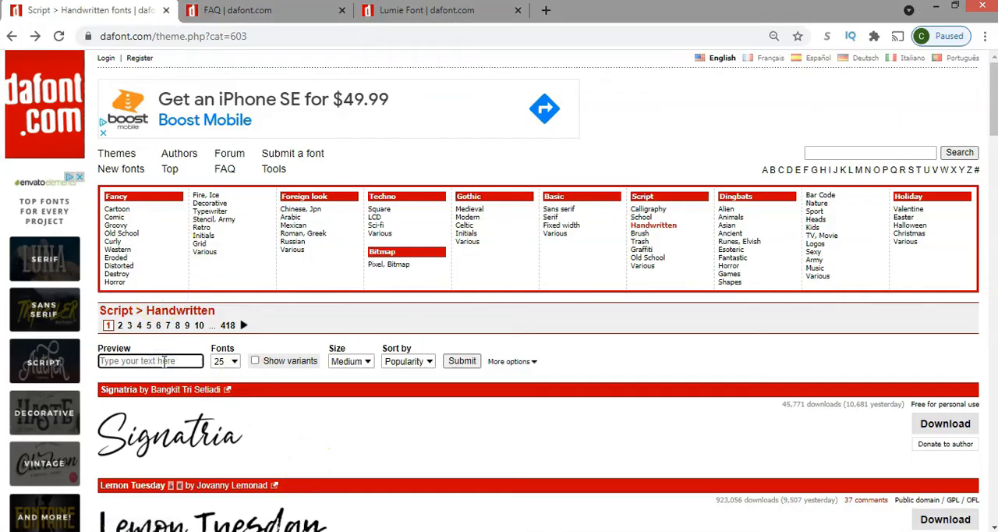
Preview the Handwritten fonts with the sample text 'andreinacraft' and scroll the results
click(150, 360)
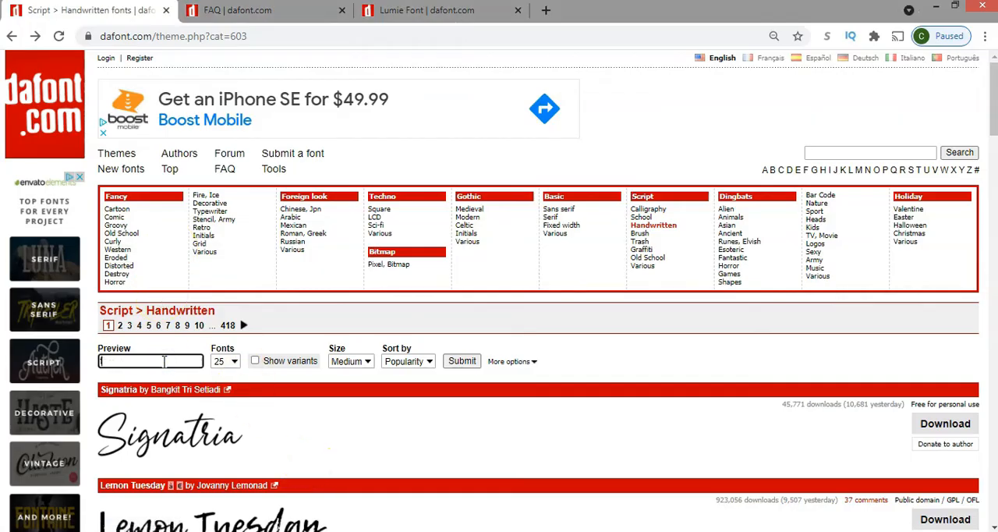
text(andreinacraft)
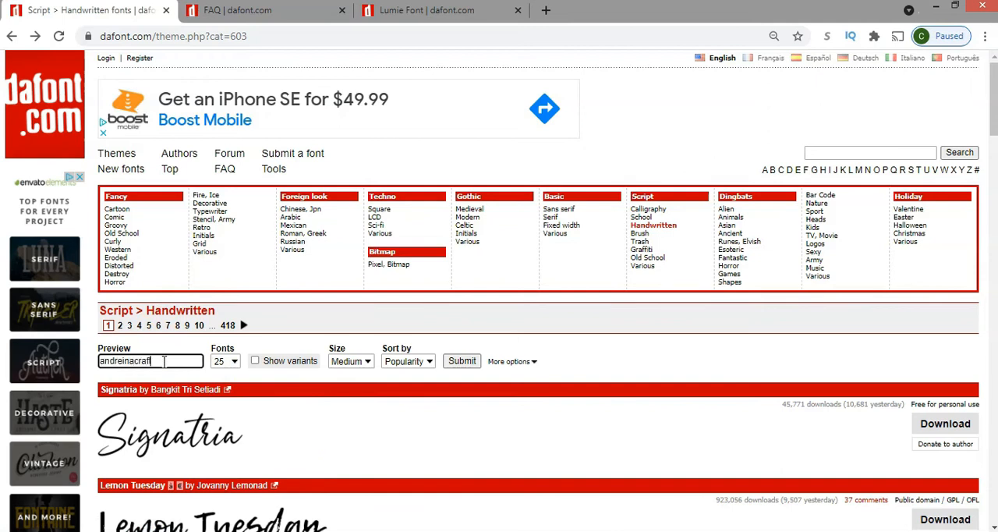
click(461, 360)
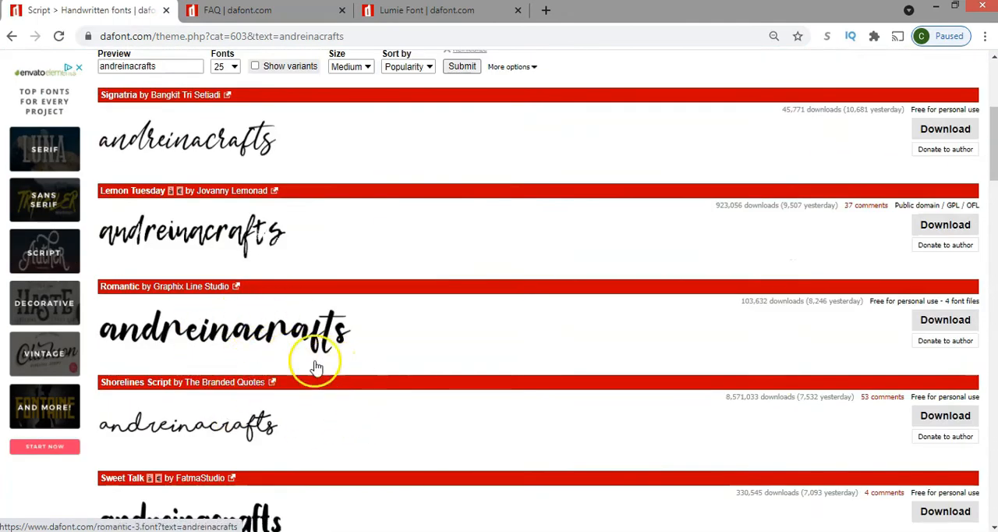
scroll(down, 3)
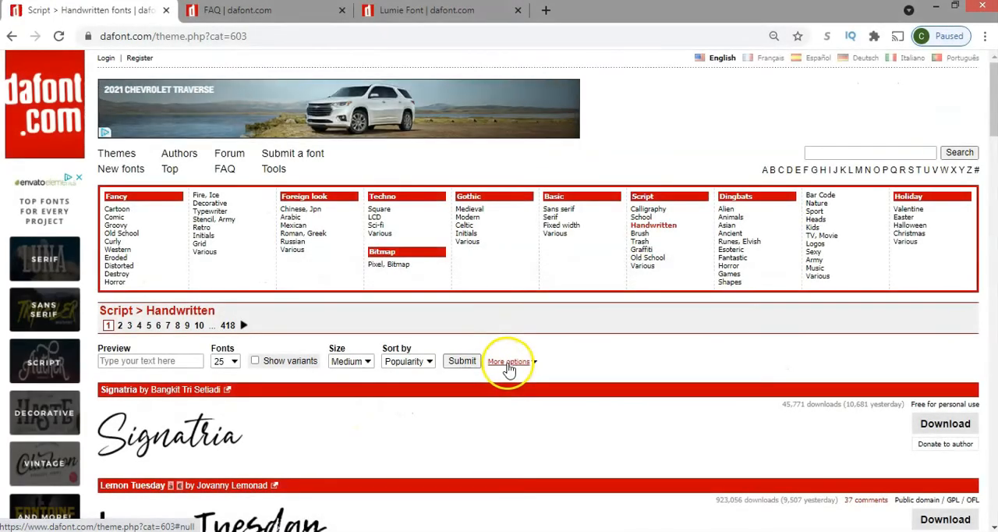
Restrict the Handwritten listing to 100% Free fonts and scroll the results toward Raustila
click(508, 361)
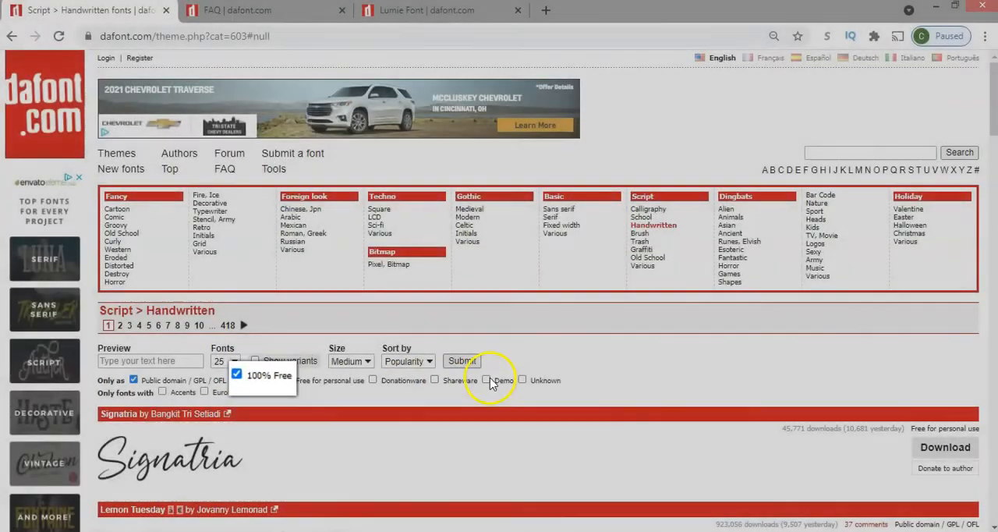
click(461, 360)
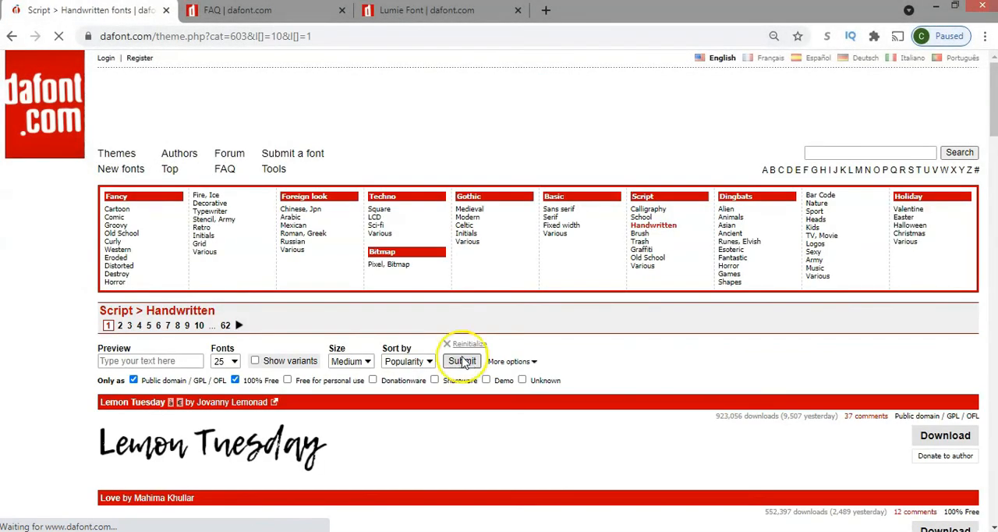
scroll(down, 3)
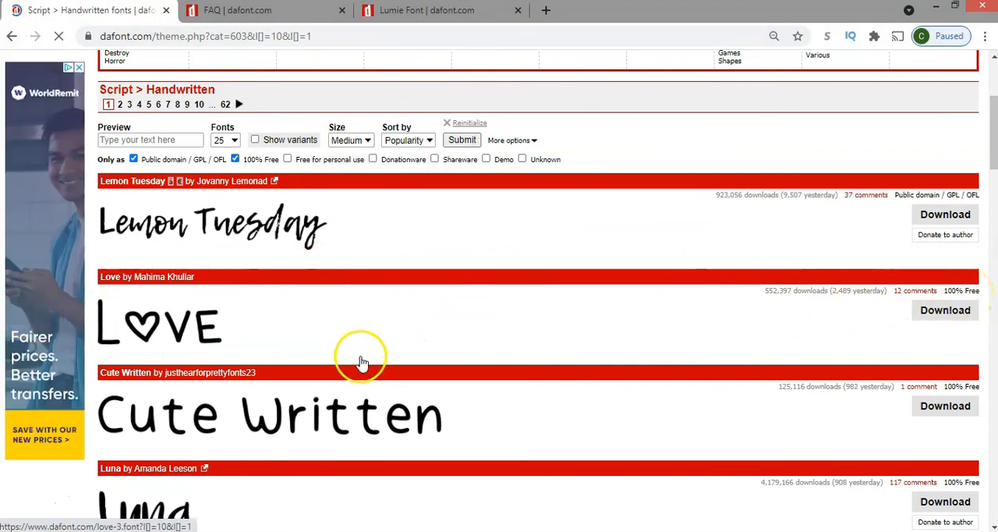
scroll(down, 3)
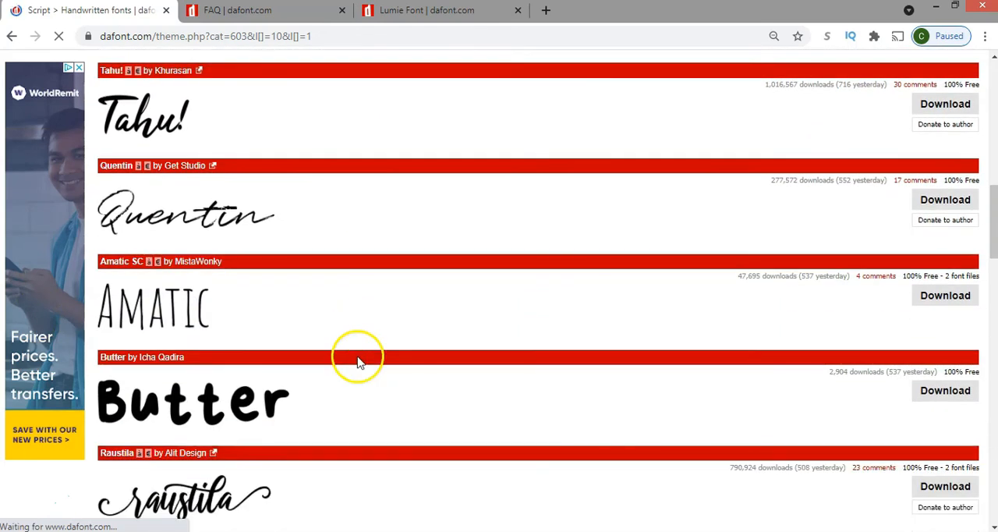
scroll(down, 3)
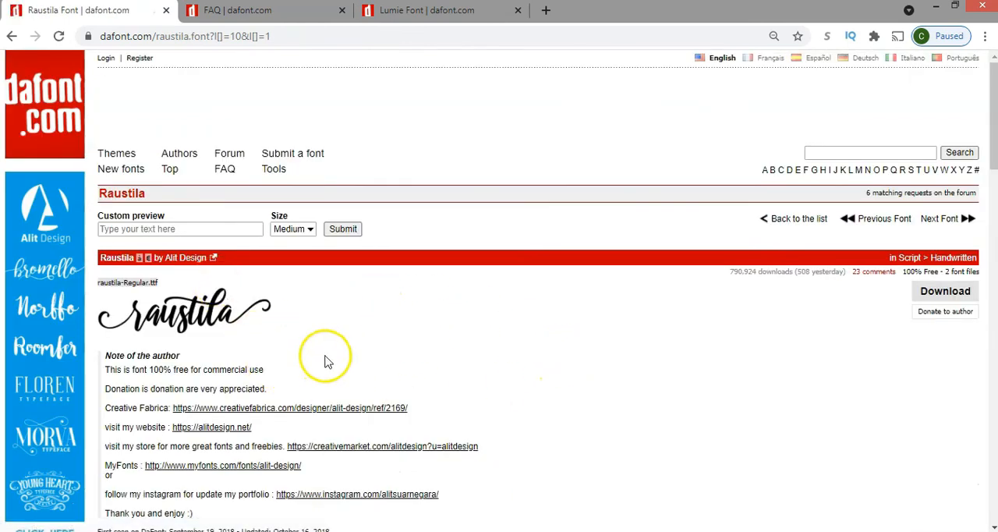
scroll(down, 3)
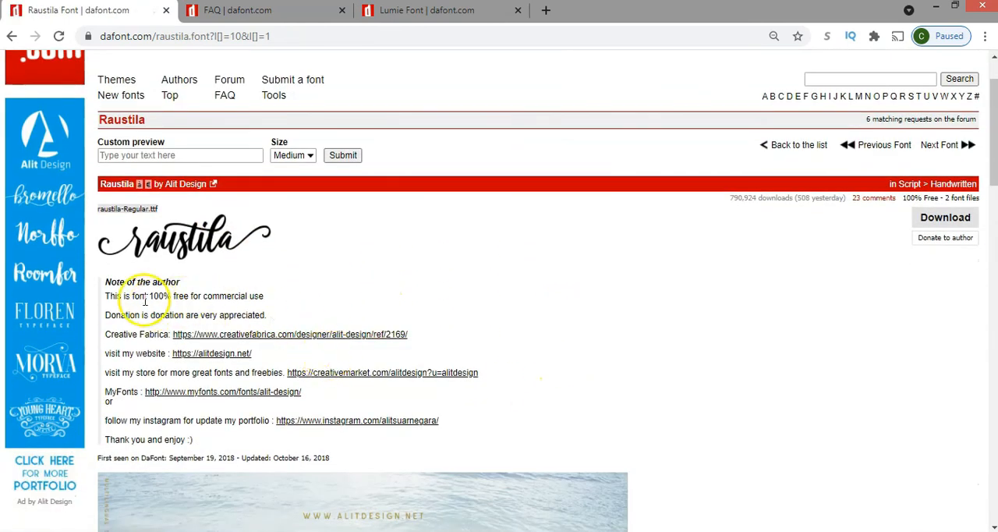